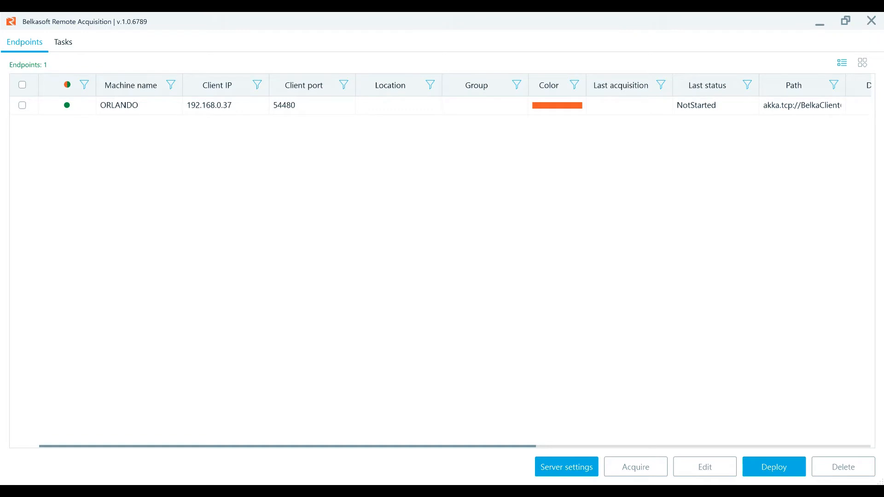
{"action": "mouse_move", "coordinate": [77, 123]}
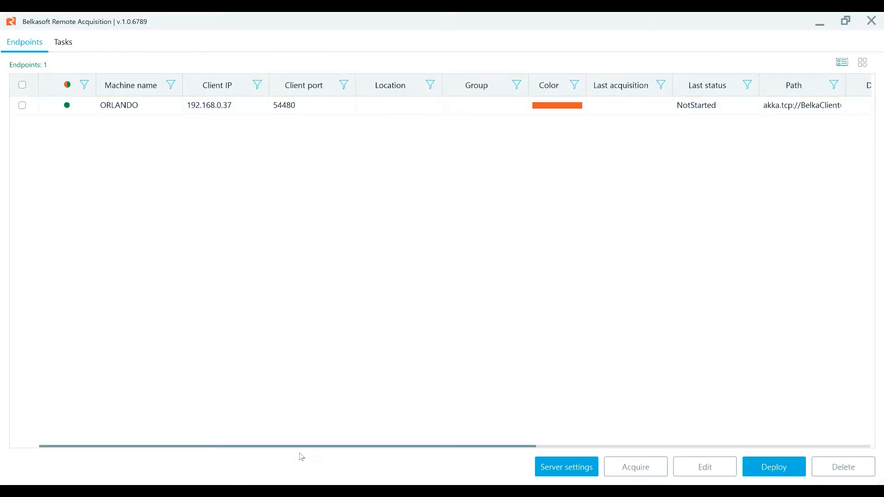
- Bring up the server settings, keeping local IP 192.168.0.37 and moving to the external address fields
{"action": "left_click", "coordinate": [565, 467]}
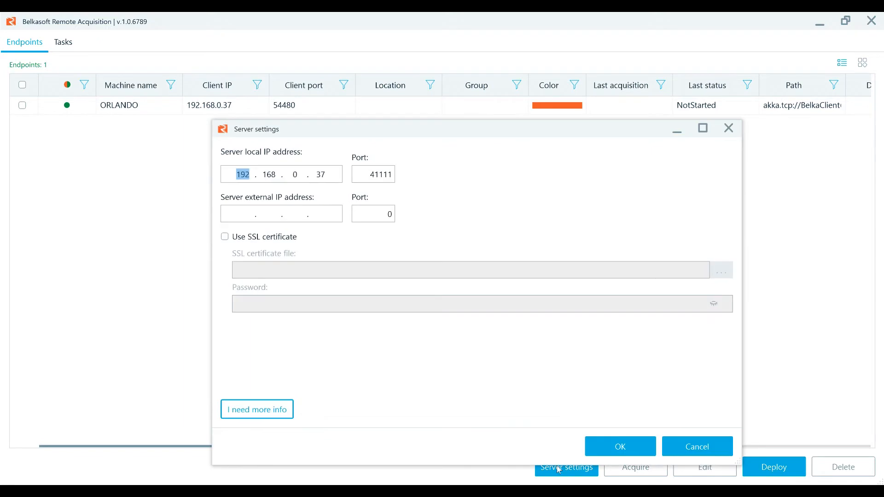
{"action": "key", "text": "Backspace"}
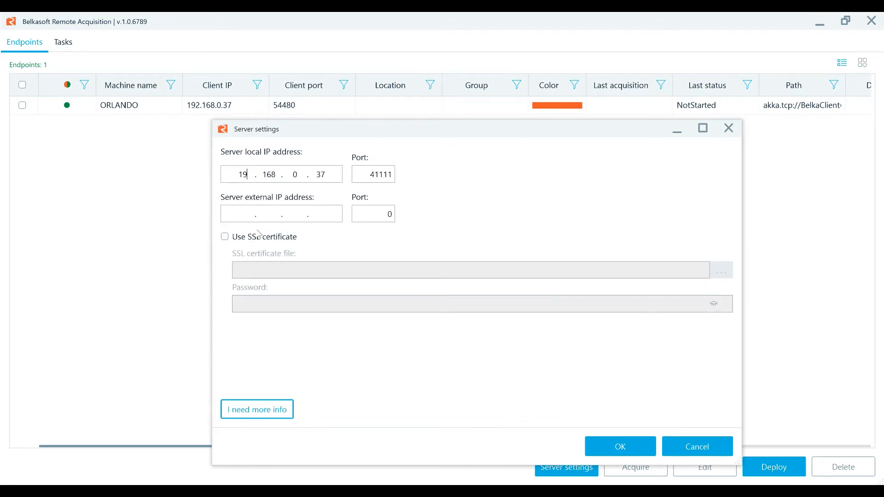
{"action": "type", "text": "2"}
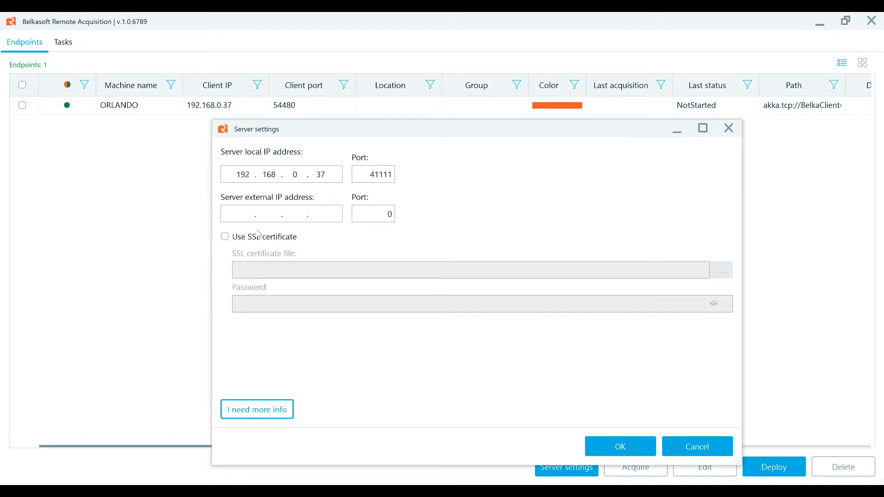
{"action": "left_click", "coordinate": [373, 174]}
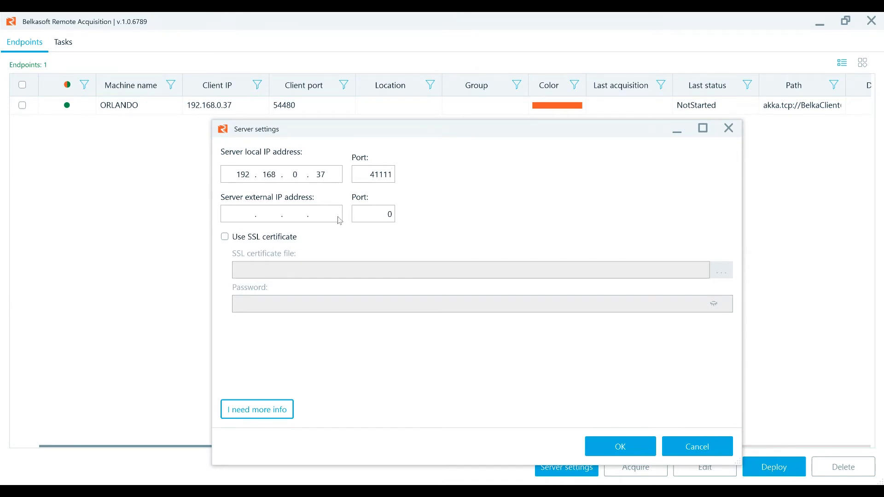
{"action": "mouse_move", "coordinate": [390, 193]}
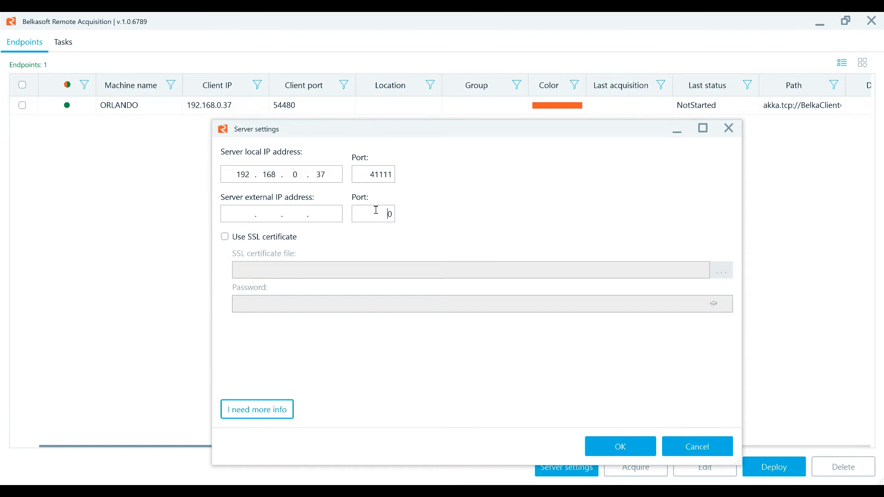
{"action": "mouse_move", "coordinate": [241, 235]}
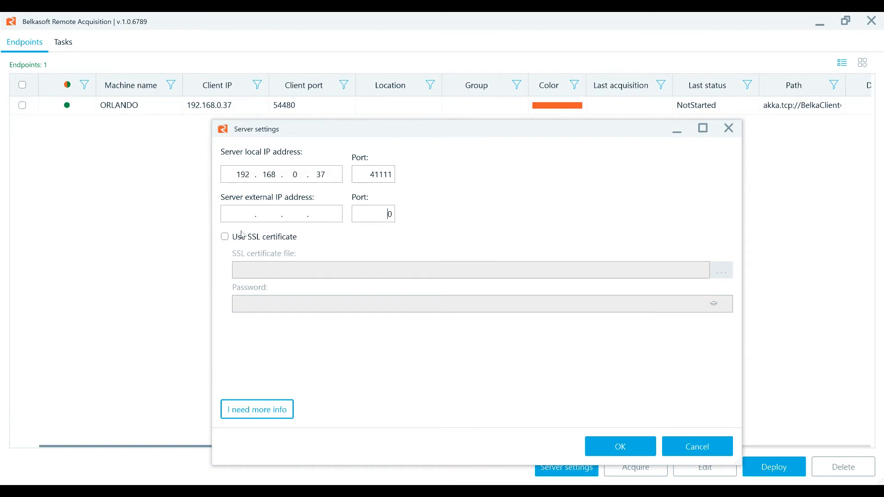
- Toggle the SSL certificate option on and back off, then close the settings unchanged
{"action": "left_click", "coordinate": [225, 237]}
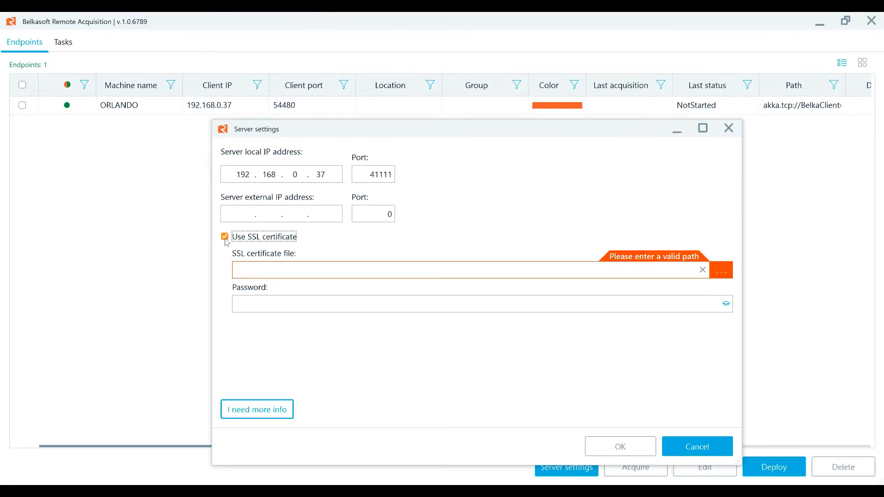
{"action": "left_click", "coordinate": [224, 236]}
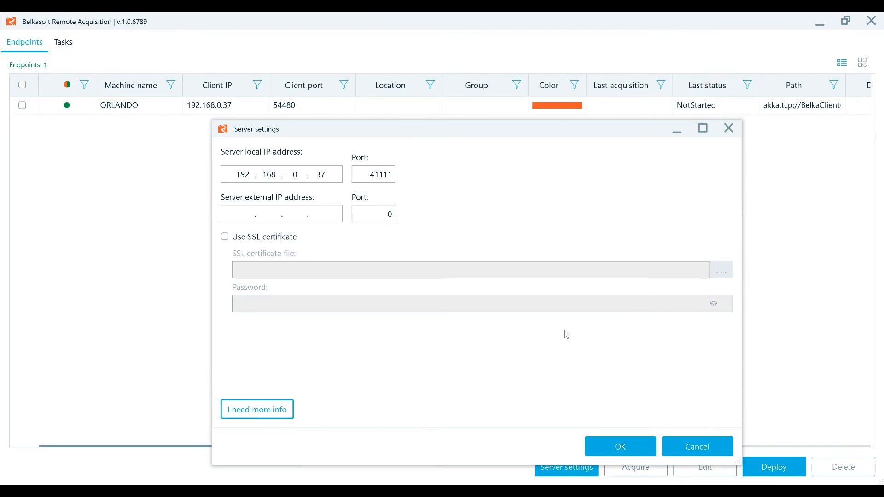
{"action": "left_click", "coordinate": [697, 446]}
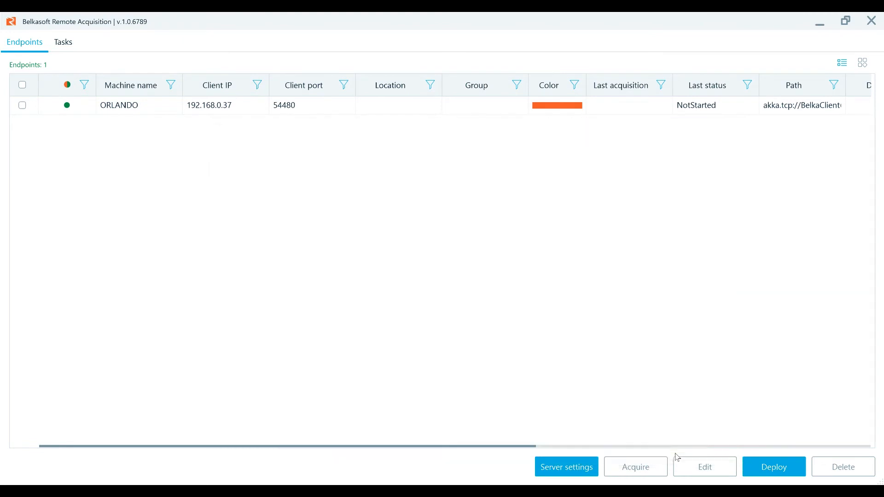
{"action": "mouse_move", "coordinate": [377, 226]}
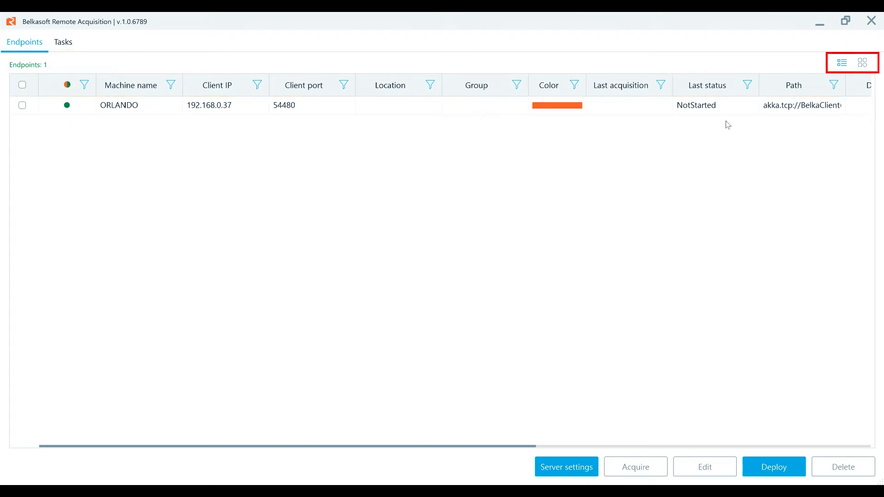
{"action": "mouse_move", "coordinate": [862, 63]}
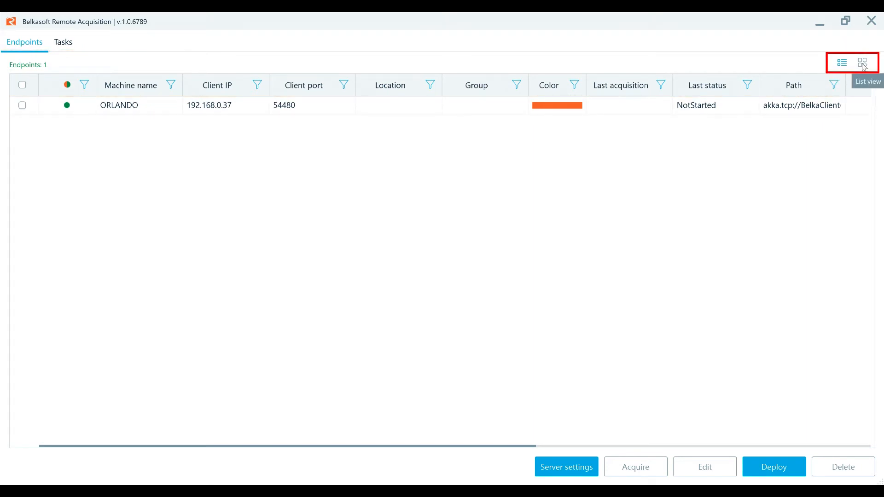
{"action": "left_click", "coordinate": [862, 62]}
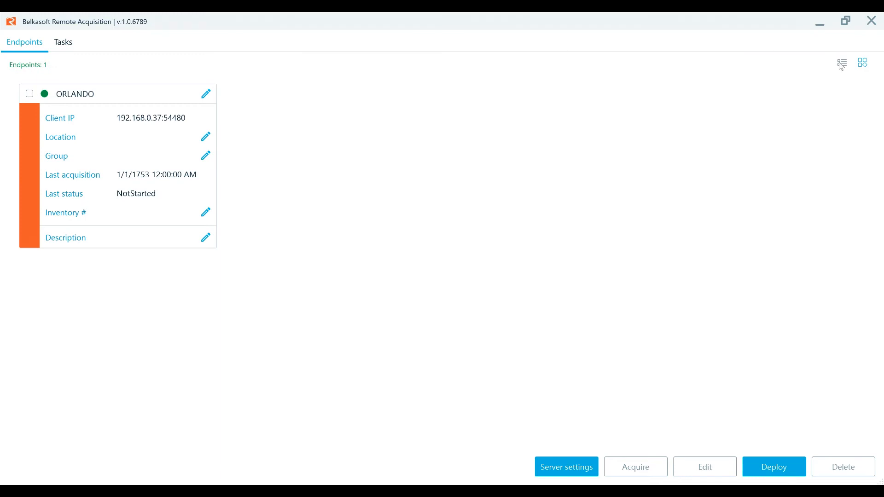
{"action": "left_click", "coordinate": [842, 62]}
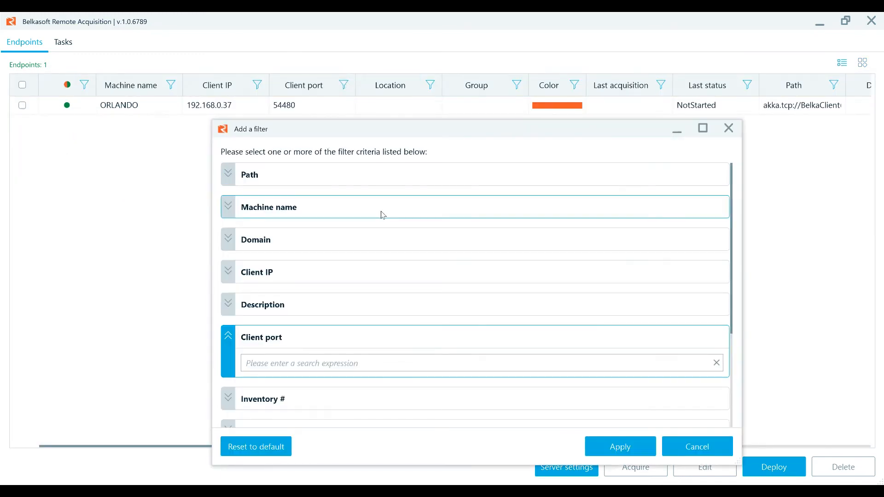
{"action": "scroll", "scroll_direction": "down", "scroll_amount": 3}
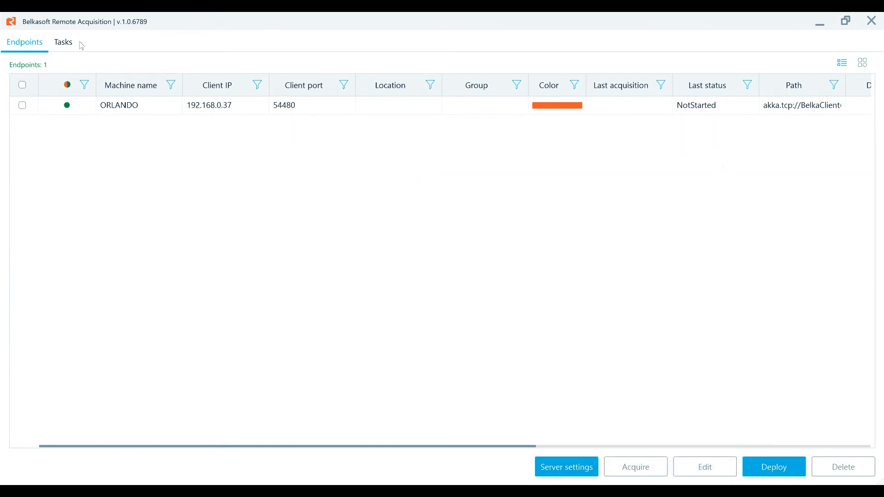
- Review the 12-task list and view the successful local agent deployment's log in Notepad
{"action": "left_click", "coordinate": [63, 42]}
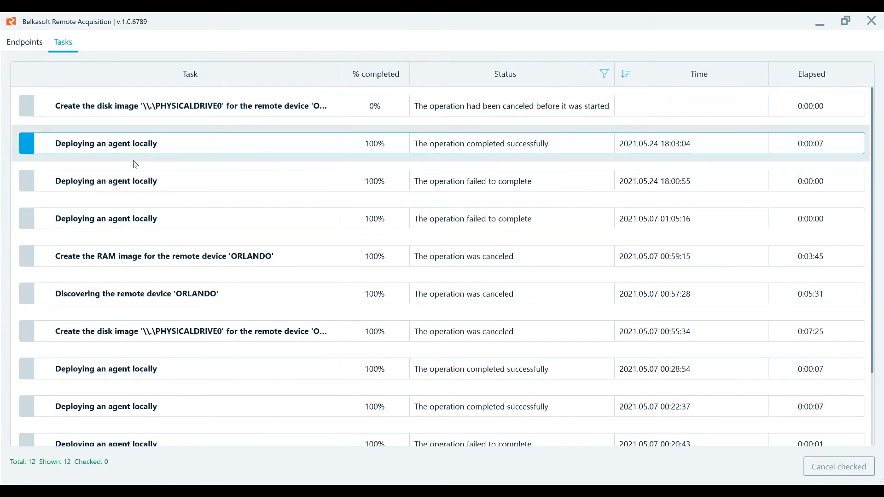
{"action": "scroll", "scroll_direction": "down", "scroll_amount": 3}
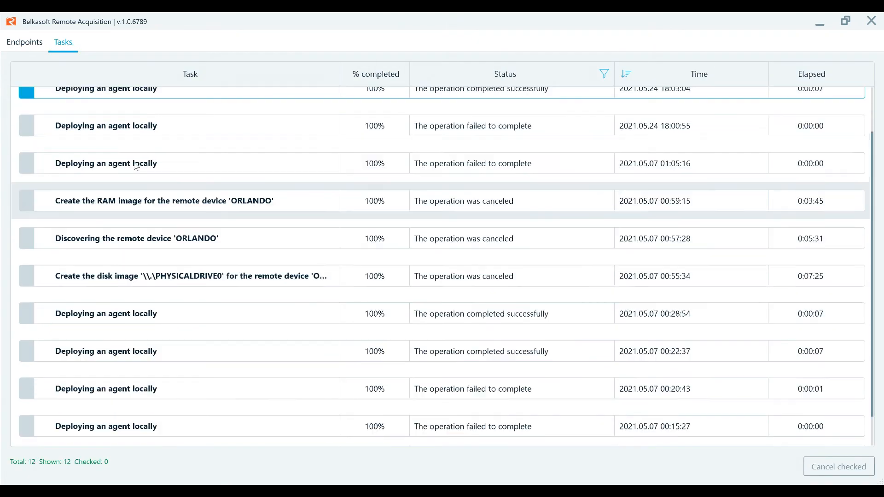
{"action": "scroll", "scroll_direction": "up", "scroll_amount": 3}
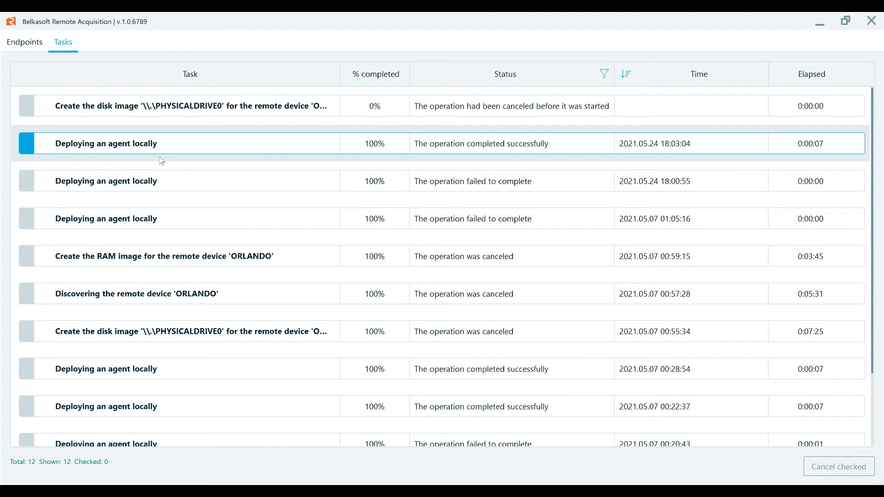
{"action": "mouse_move", "coordinate": [510, 153]}
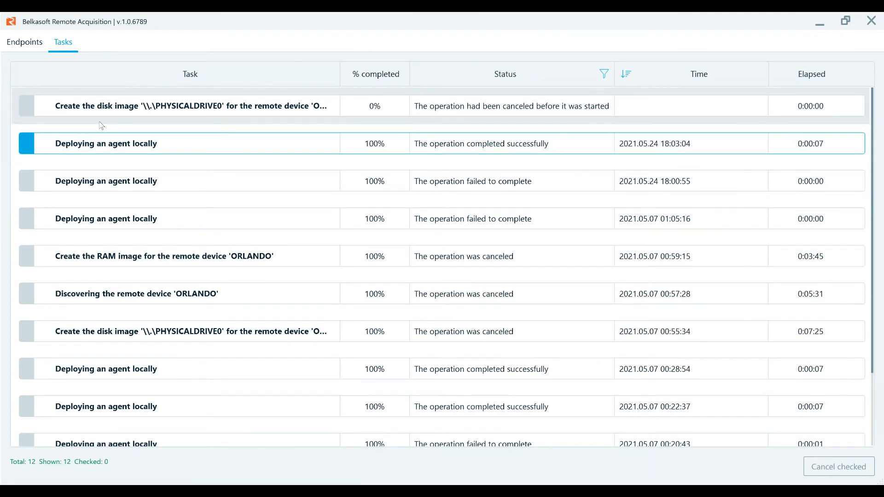
{"action": "double_click", "coordinate": [106, 143]}
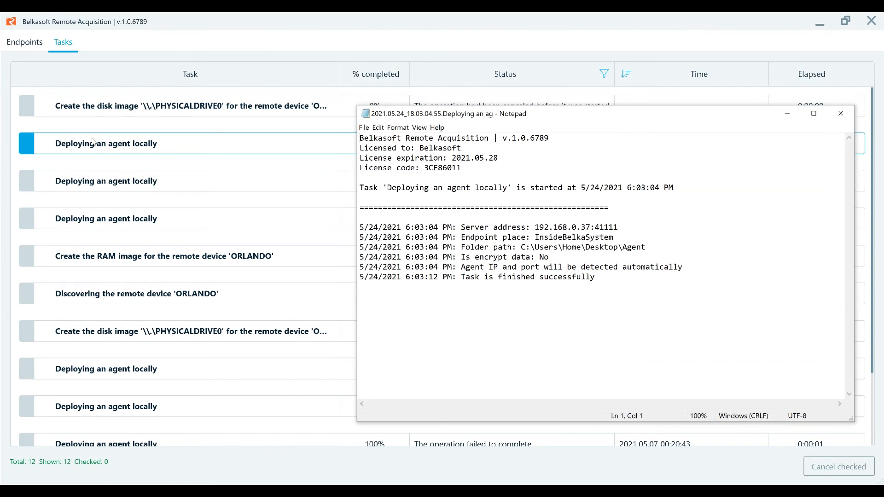
{"action": "left_click", "coordinate": [841, 113]}
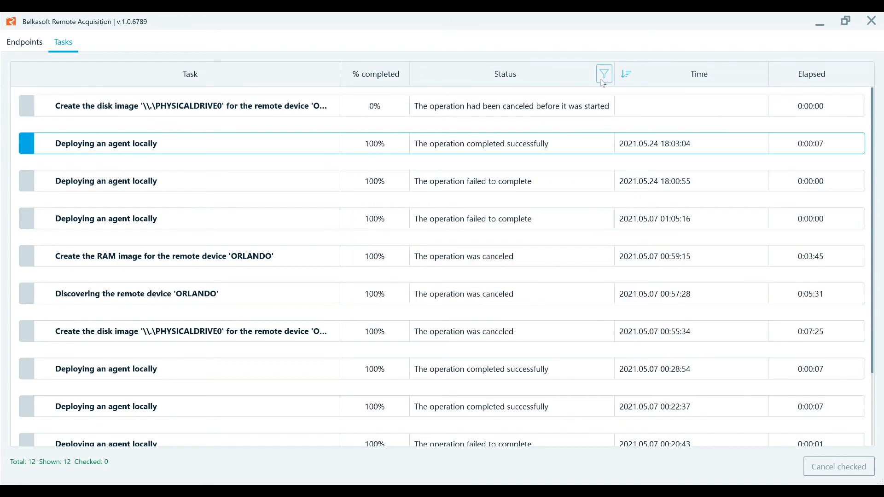
- Review the task Status filter choices without changing them, then return to the endpoints table
{"action": "left_click", "coordinate": [603, 73]}
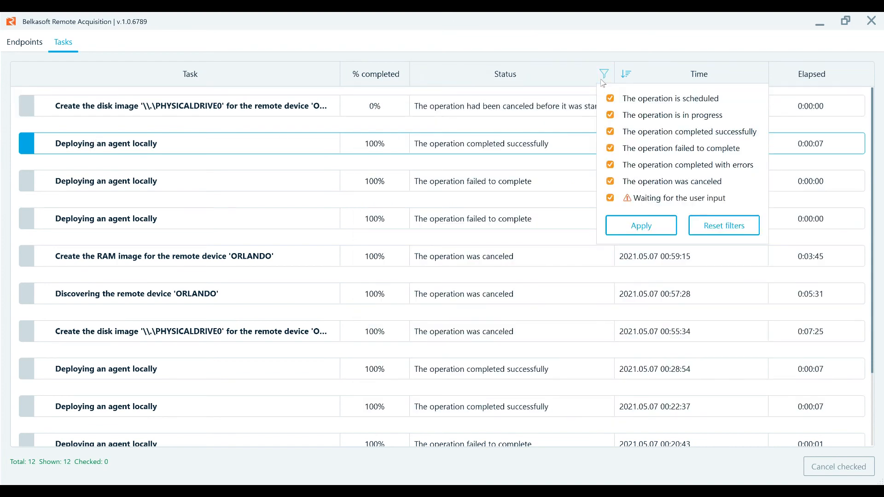
{"action": "mouse_move", "coordinate": [777, 462]}
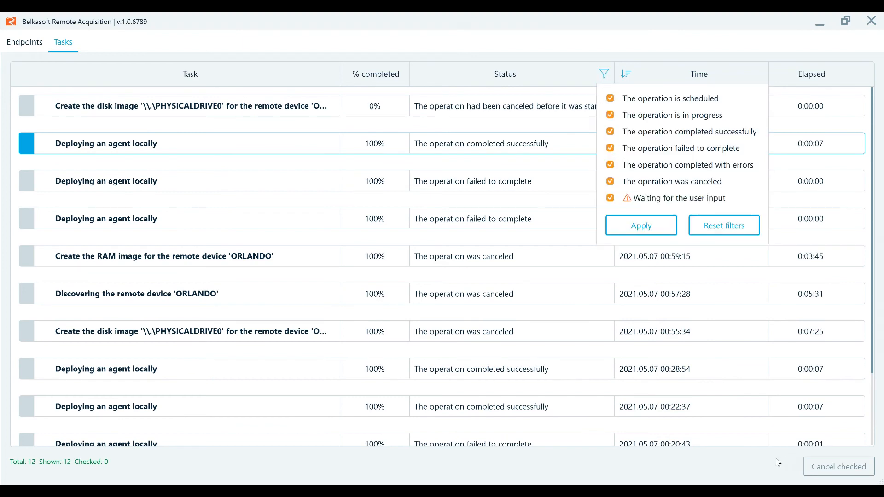
{"action": "left_click", "coordinate": [640, 225]}
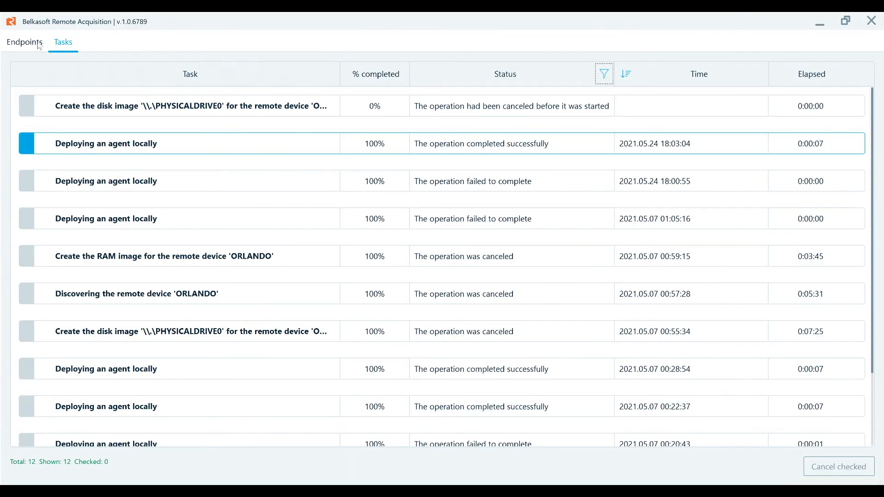
{"action": "left_click", "coordinate": [24, 42]}
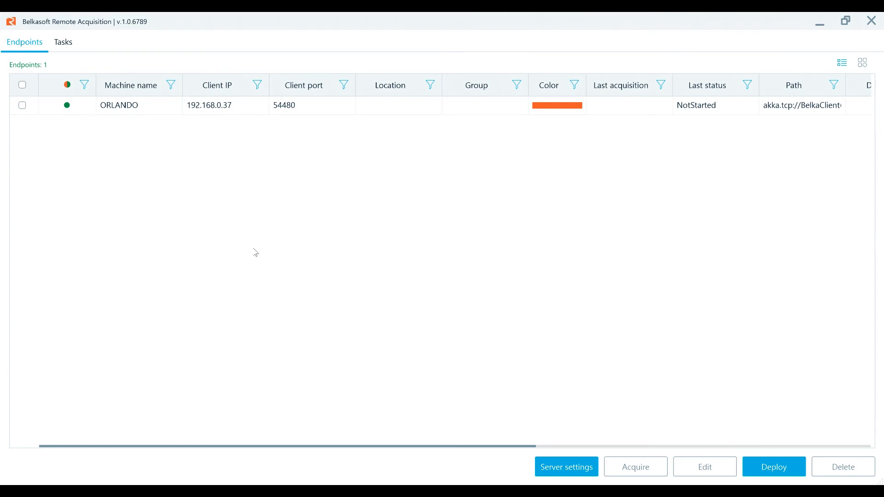